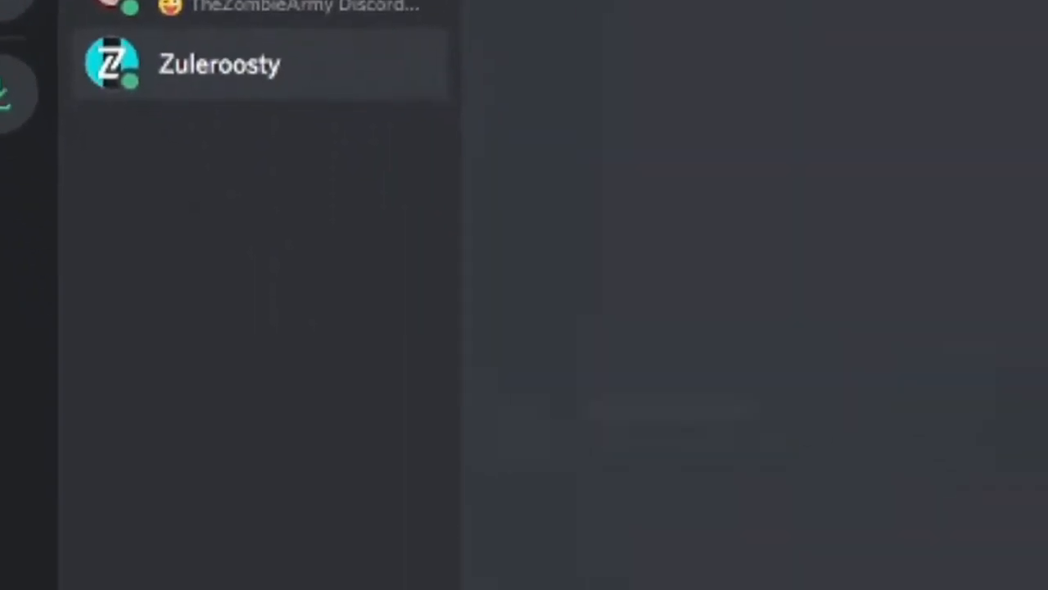
Join TheZombieArmyOfficial server from the invite in the direct message
{"action": "left_click", "coordinate": [218, 64]}
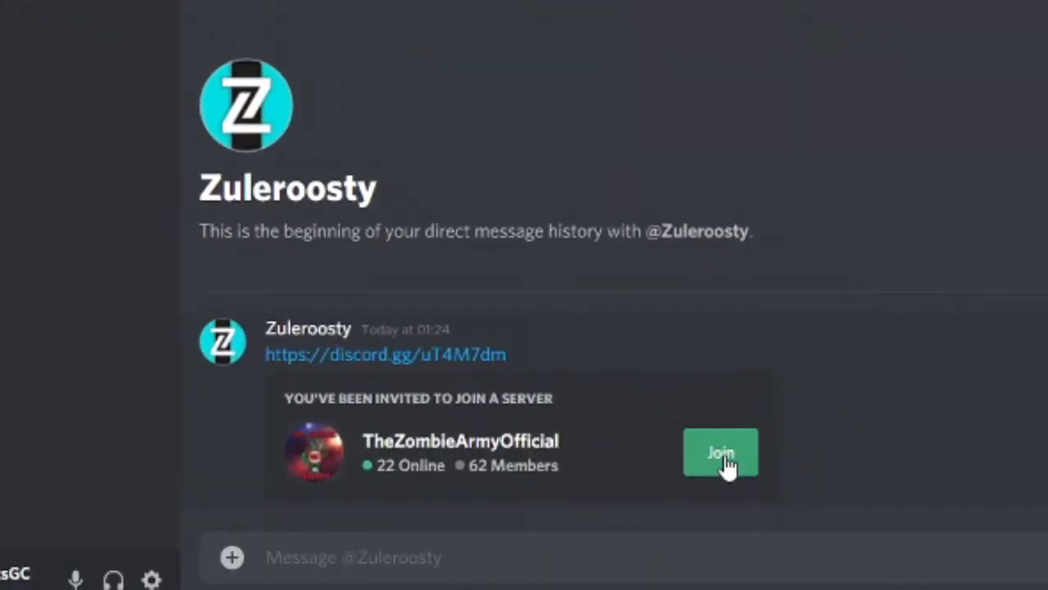
{"action": "left_click", "coordinate": [720, 452]}
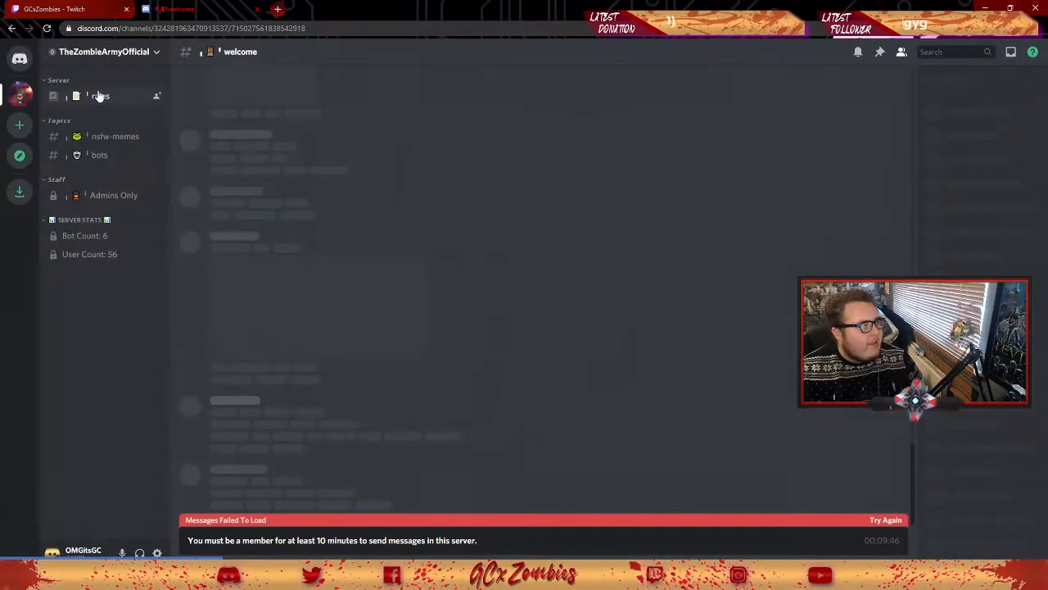
Open #rules and scroll through the server rules
{"action": "left_click", "coordinate": [100, 95]}
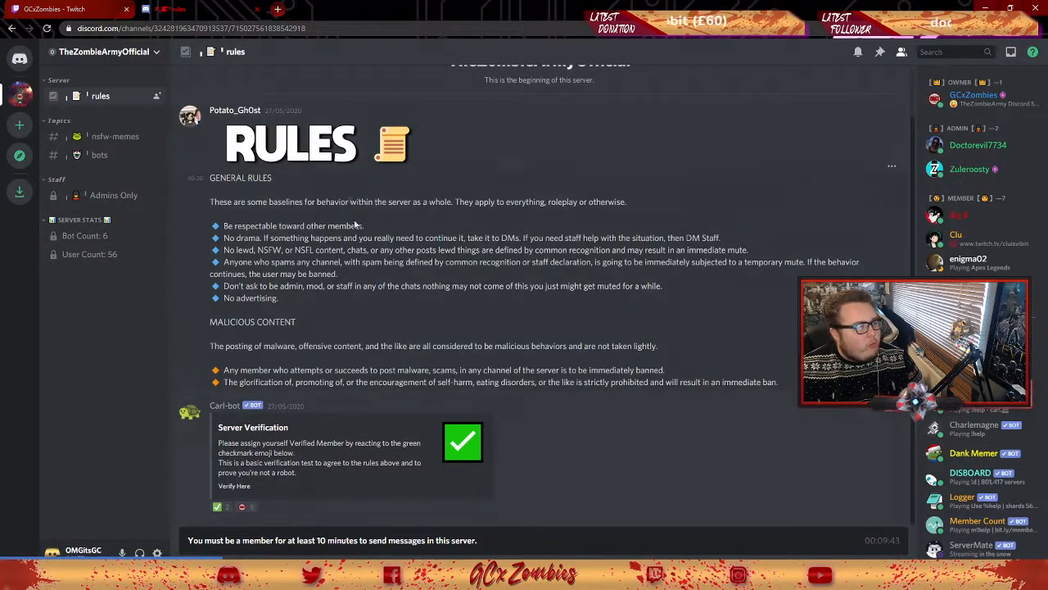
{"action": "mouse_move", "coordinate": [240, 188]}
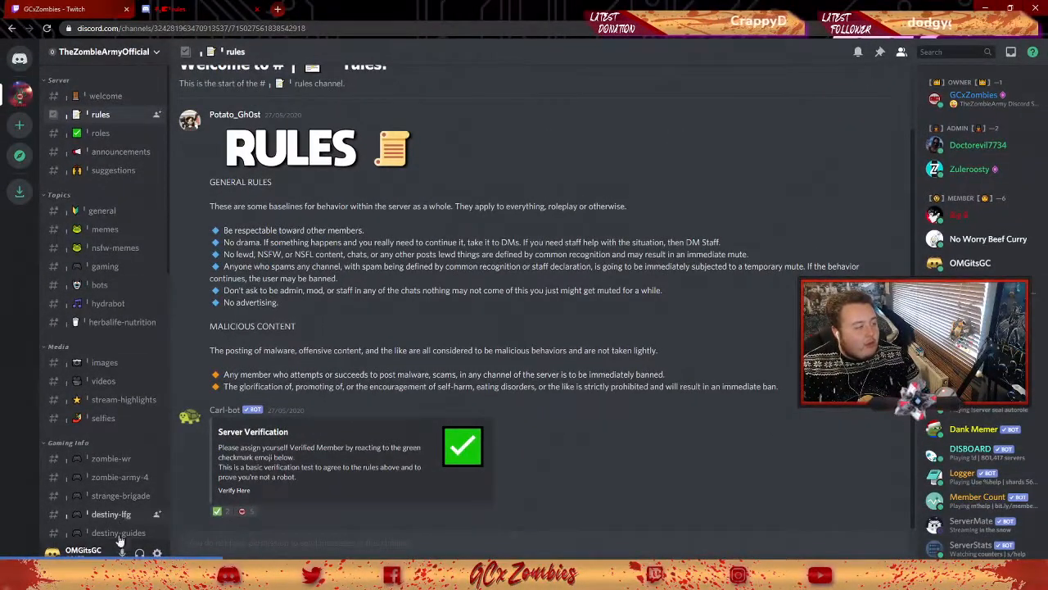
{"action": "scroll", "scroll_direction": "down", "scroll_amount": 3}
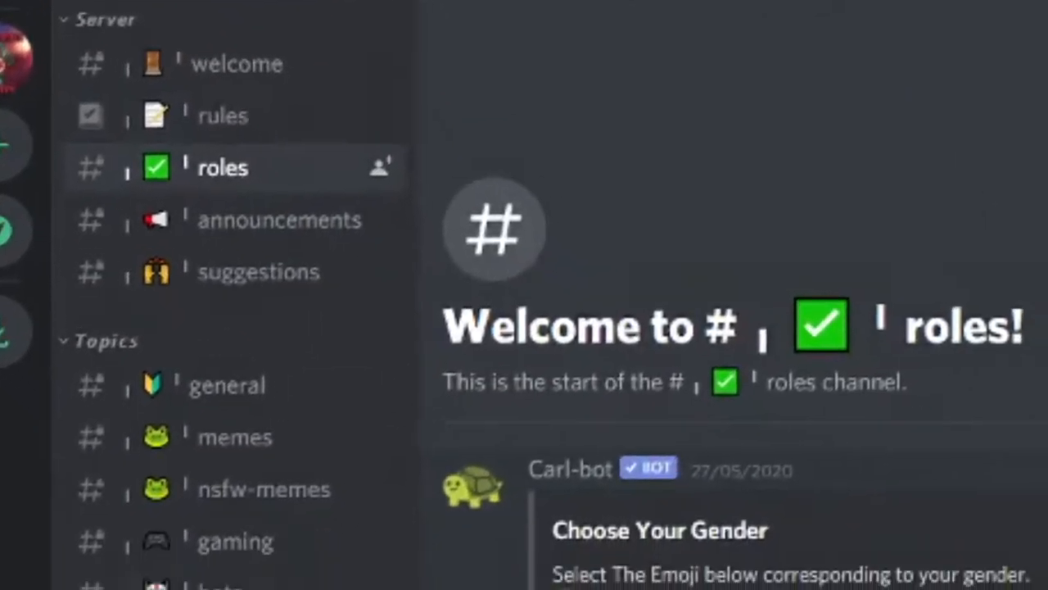
Scroll #roles and add the checkbox reaction under Enable NSFW
{"action": "scroll", "scroll_direction": "down", "scroll_amount": 3}
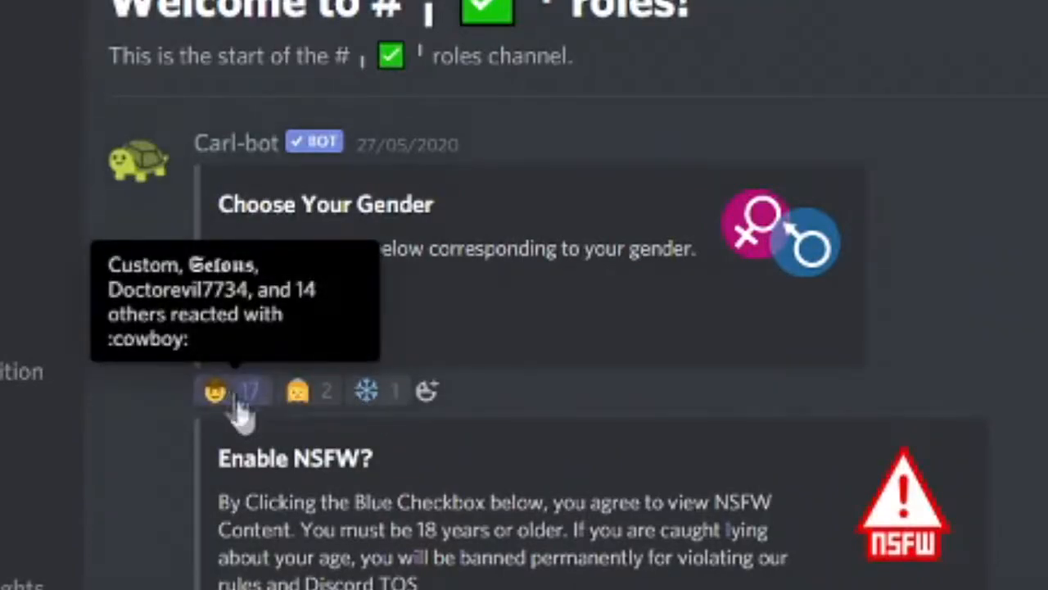
{"action": "scroll", "scroll_direction": "down", "scroll_amount": 3}
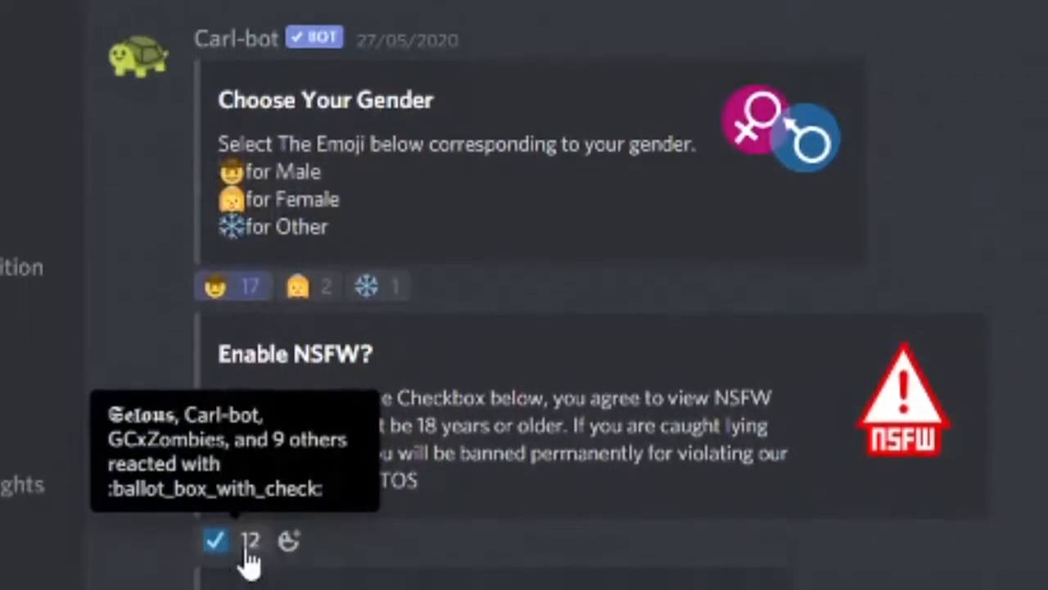
{"action": "scroll", "scroll_direction": "down", "scroll_amount": 3}
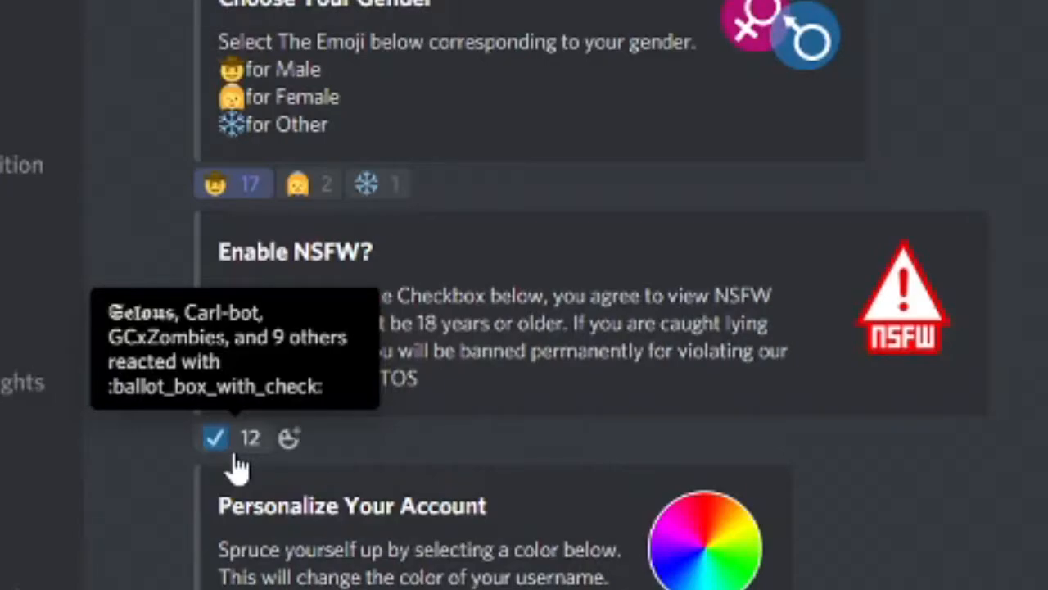
{"action": "left_click", "coordinate": [214, 437]}
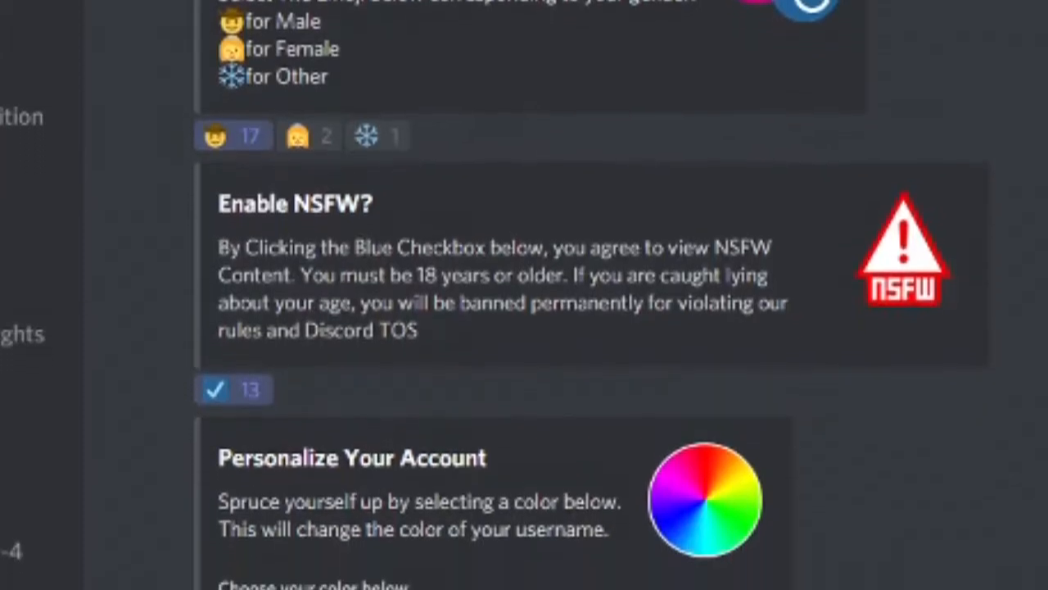
{"action": "scroll", "scroll_direction": "down", "scroll_amount": 3}
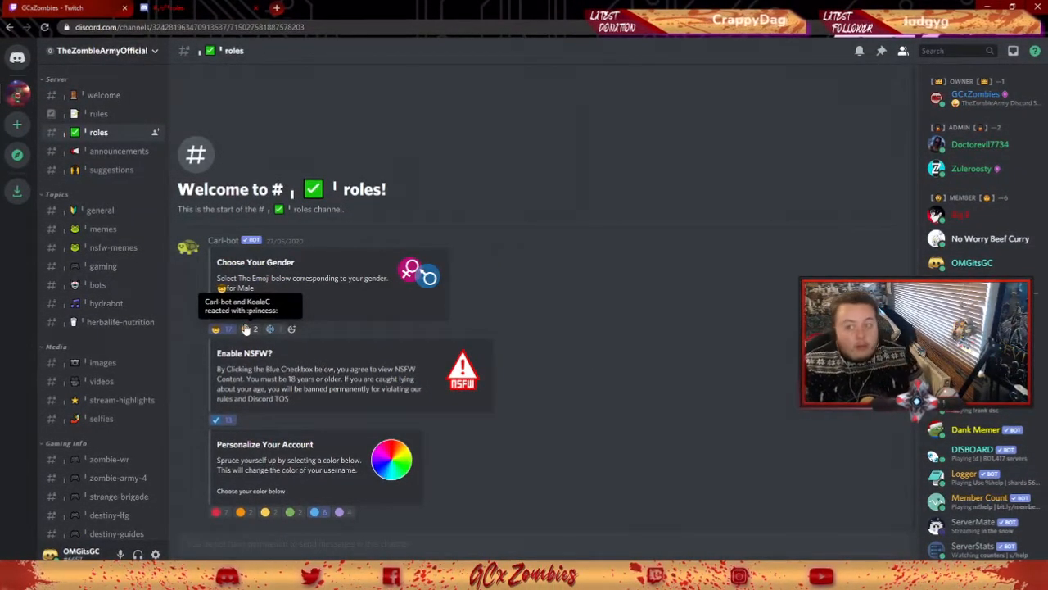
Open #announcements and scroll through the Twitch stream notification posts
{"action": "left_click", "coordinate": [119, 151]}
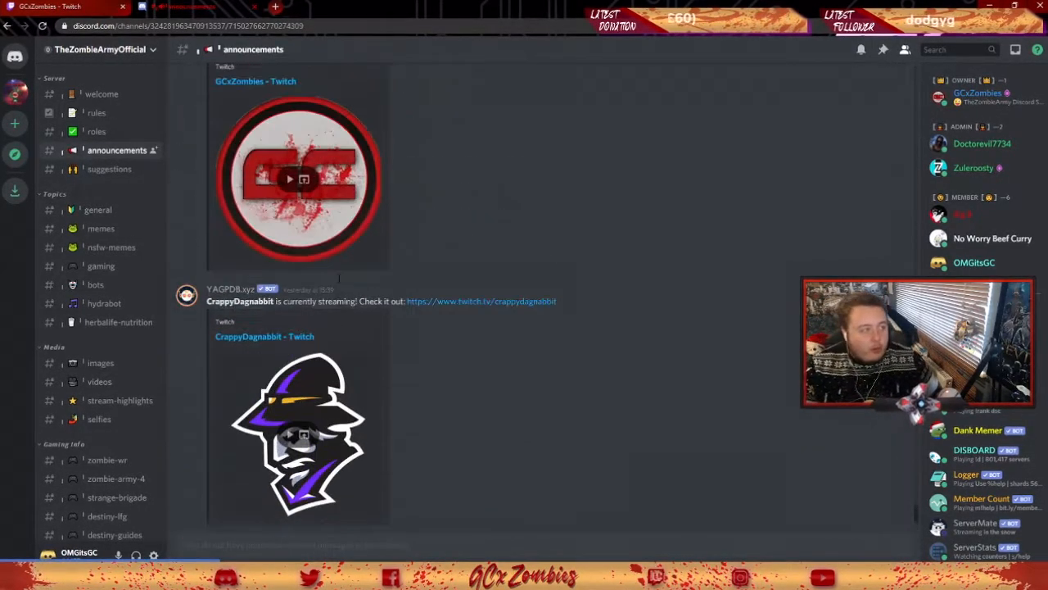
{"action": "scroll", "scroll_direction": "down", "scroll_amount": 3}
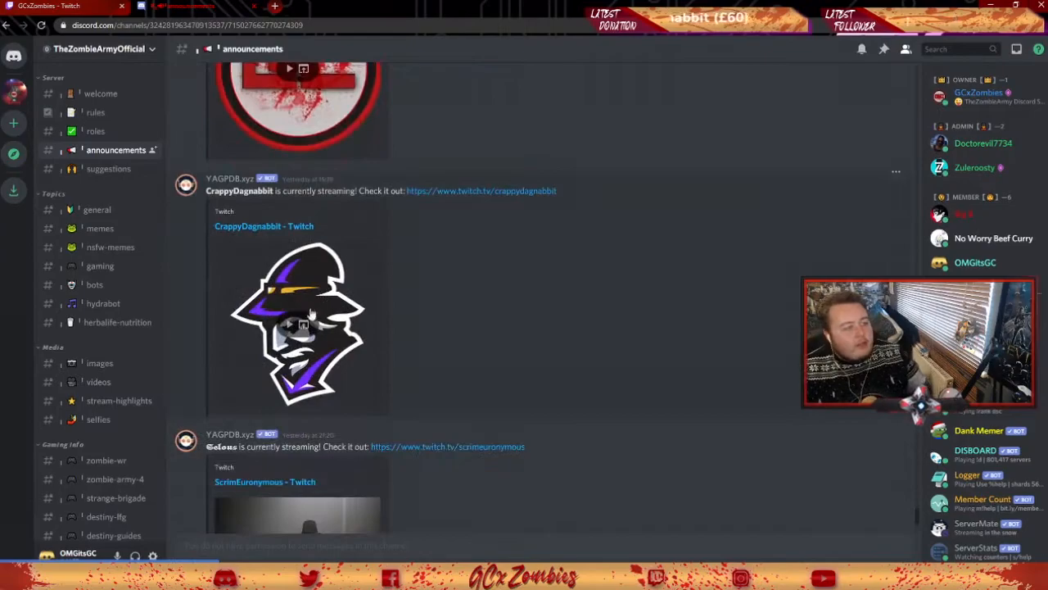
{"action": "scroll", "scroll_direction": "down", "scroll_amount": 3}
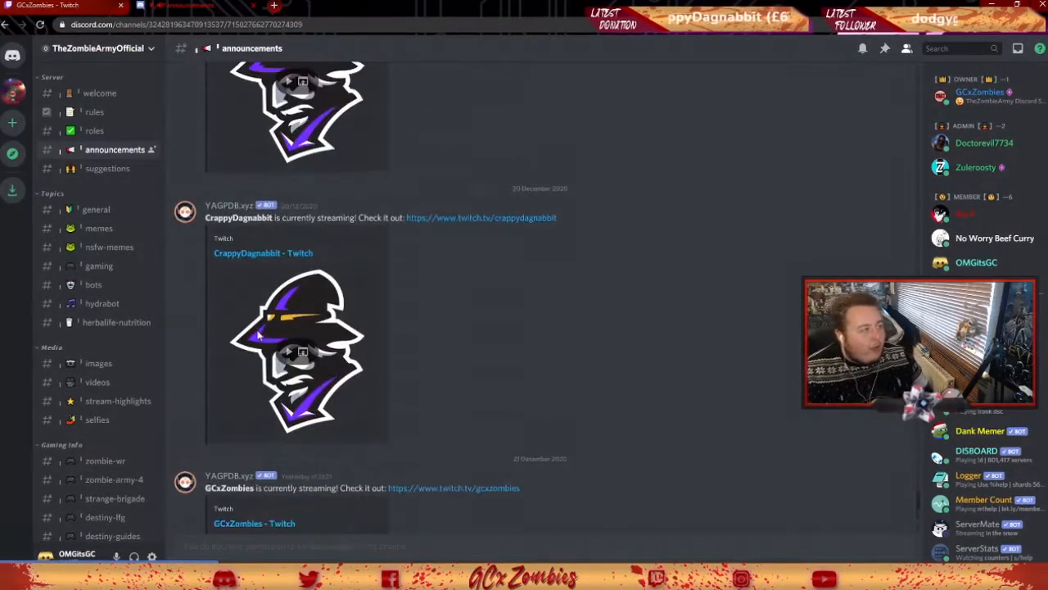
{"action": "scroll", "scroll_direction": "up", "scroll_amount": 3}
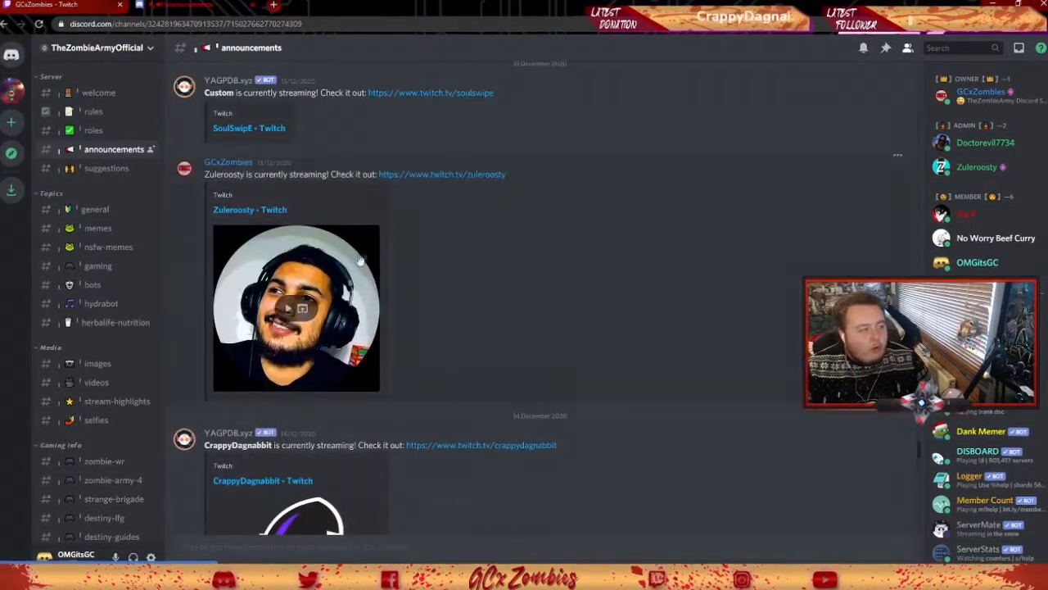
{"action": "scroll", "scroll_direction": "down", "scroll_amount": 3}
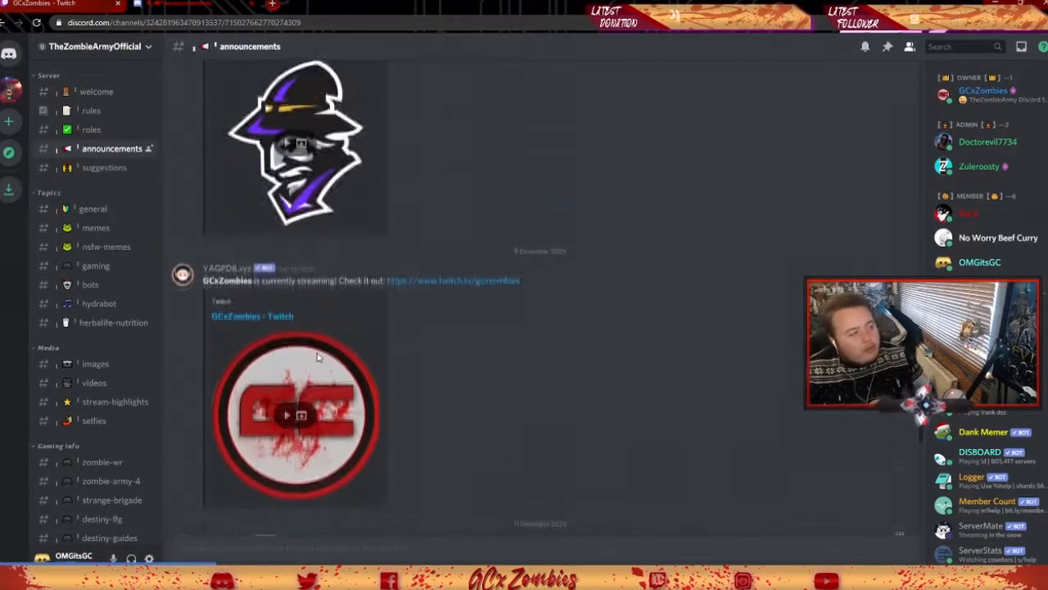
{"action": "scroll", "scroll_direction": "down", "scroll_amount": 3}
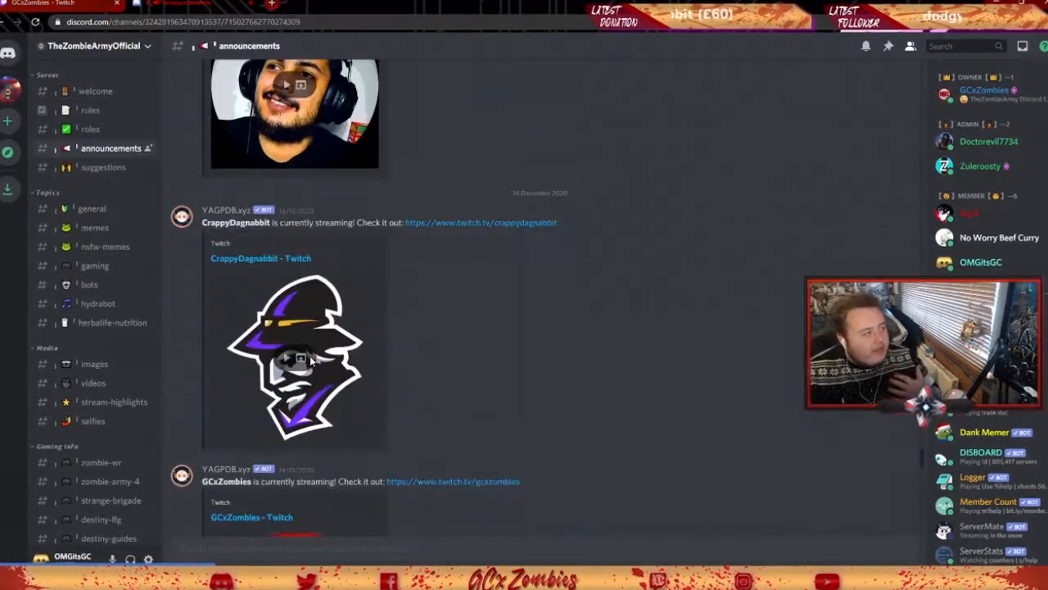
{"action": "scroll", "scroll_direction": "down", "scroll_amount": 3}
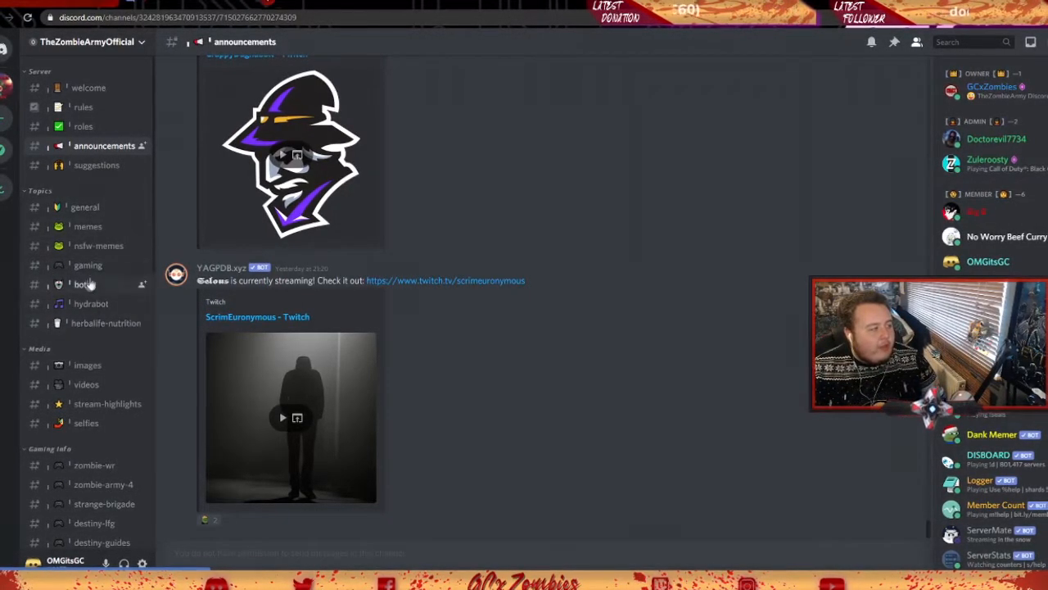
Scroll the sidebar and return to #welcome under Server
{"action": "scroll", "scroll_direction": "down", "scroll_amount": 3}
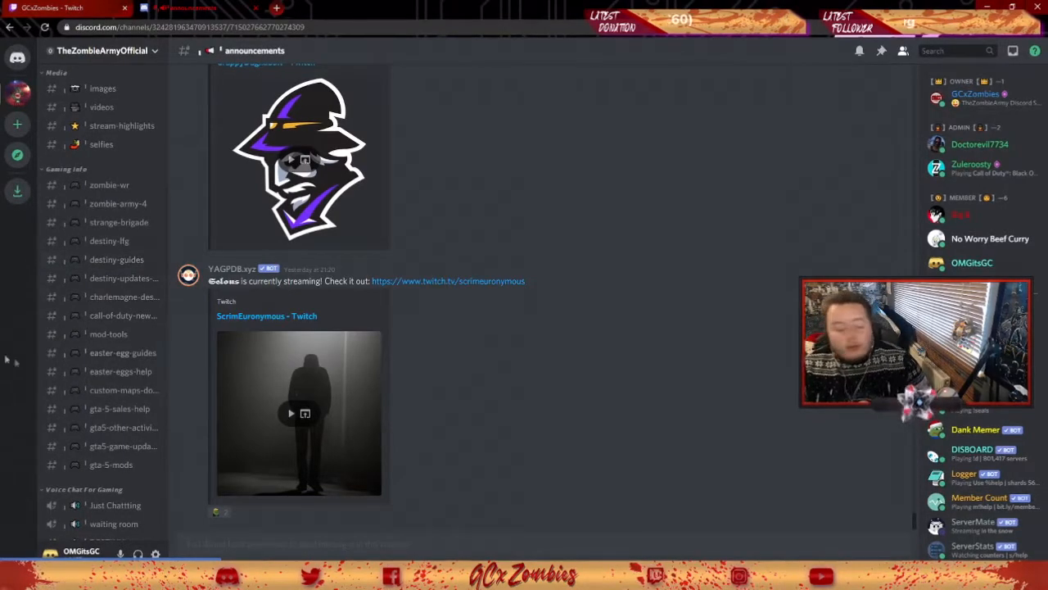
{"action": "left_click", "coordinate": [105, 95]}
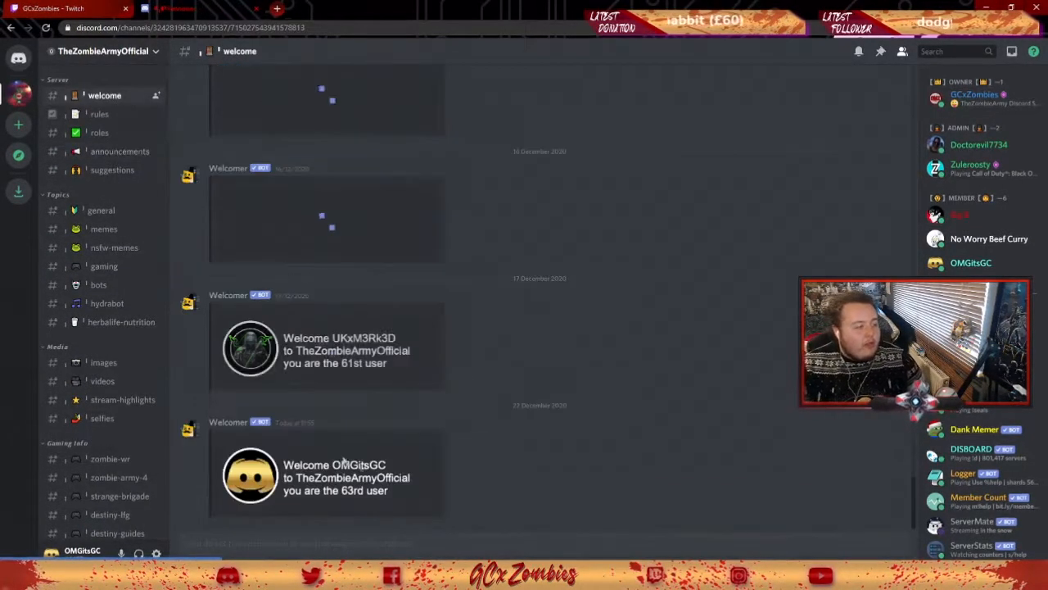